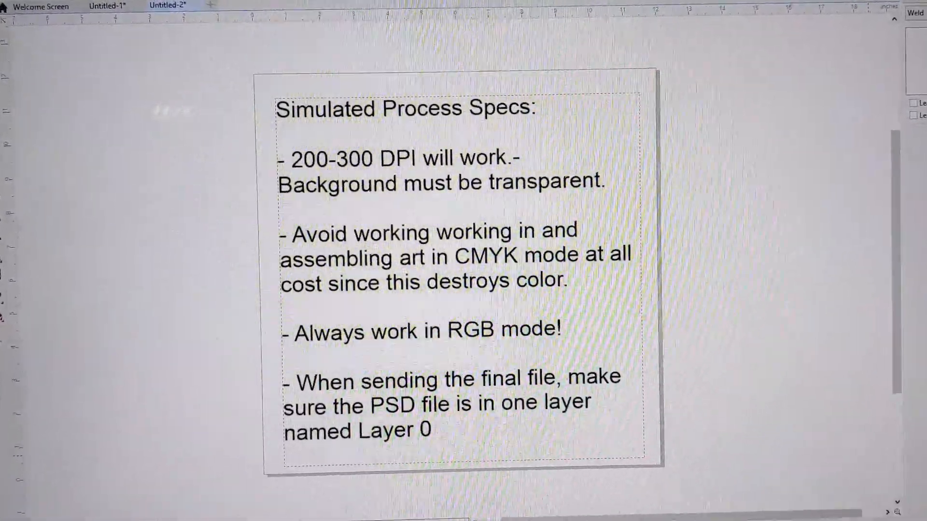
Continue the UltraSeps Sim Process action to generate spot channels over a black shirt
scroll("down", 3)
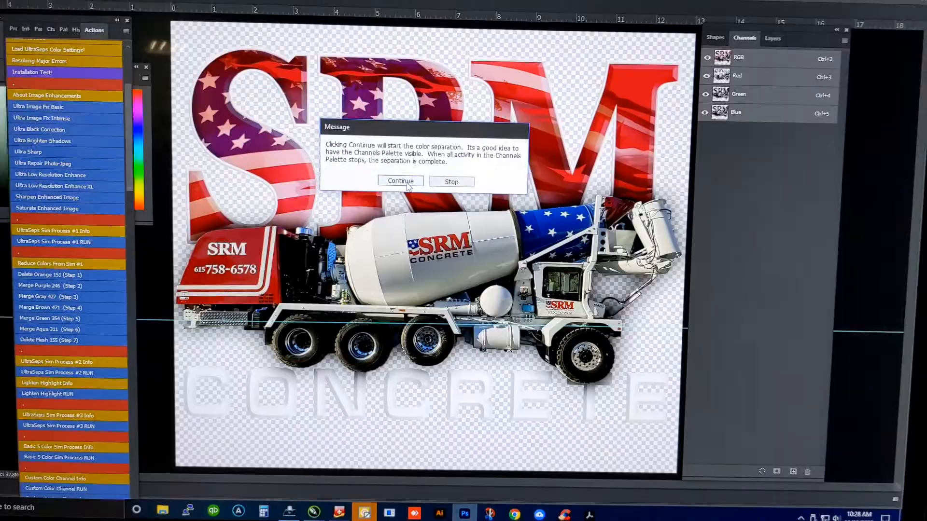
left_click(400, 181)
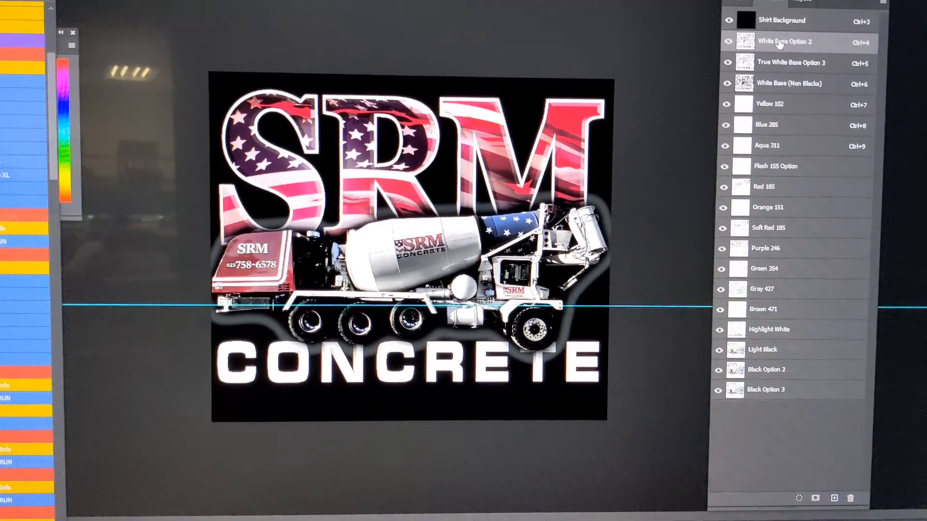
Delete the White Base Option 2 and True White Base Option 3 channels
right_click(785, 41)
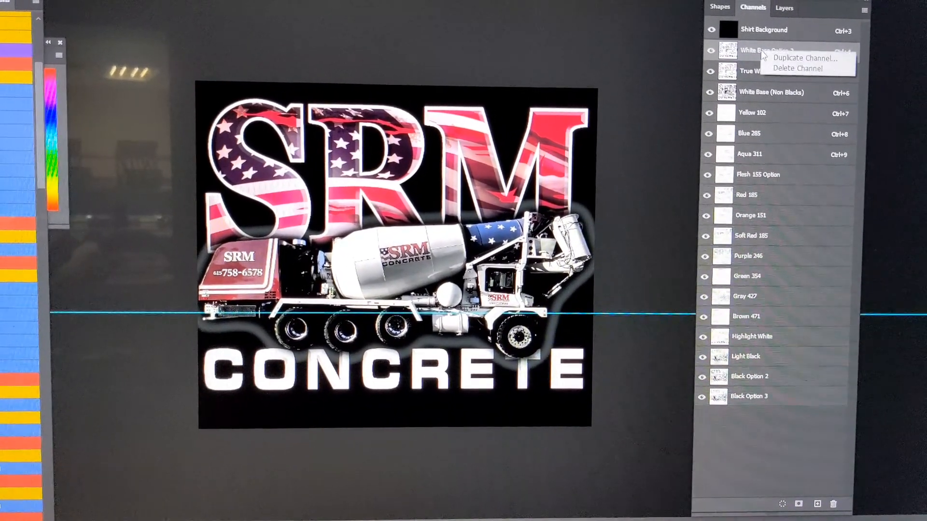
left_click(796, 68)
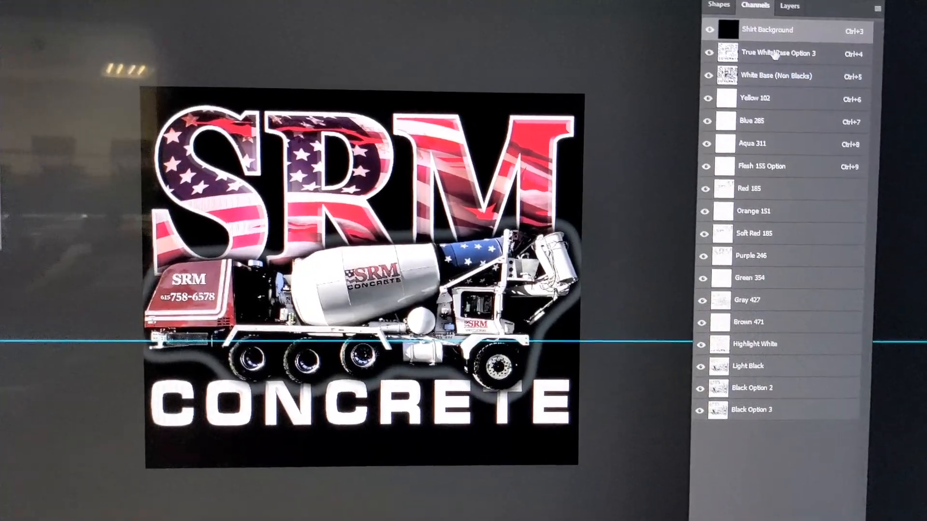
right_click(779, 52)
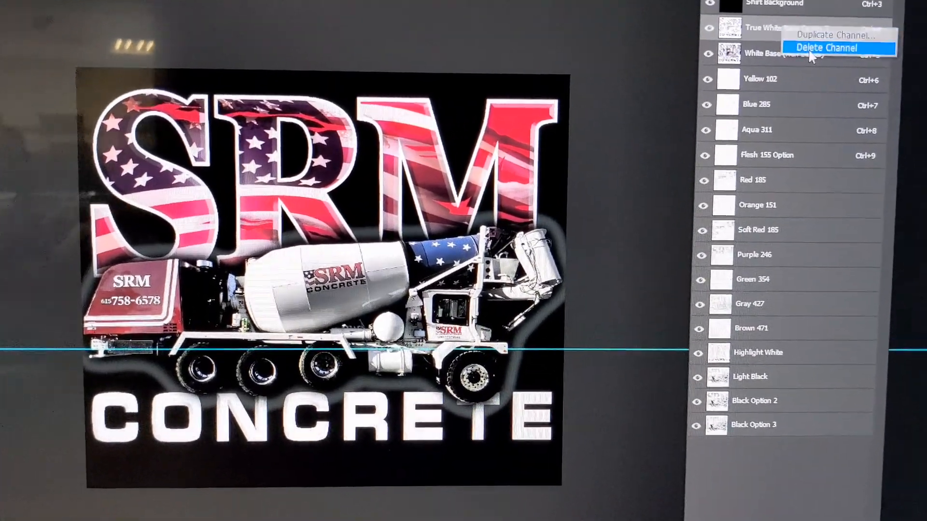
left_click(824, 47)
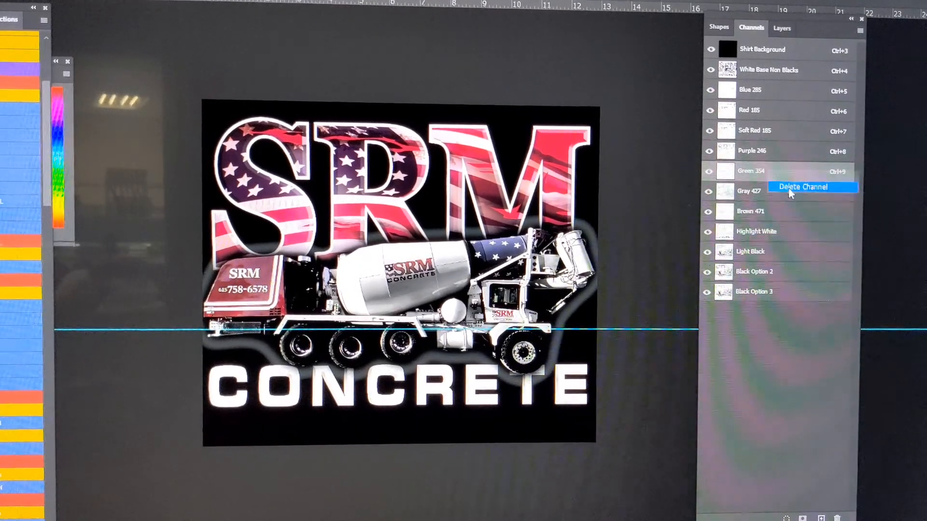
Delete the Gray 427, Brown 471 and alternate Black option channels
right_click(745, 175)
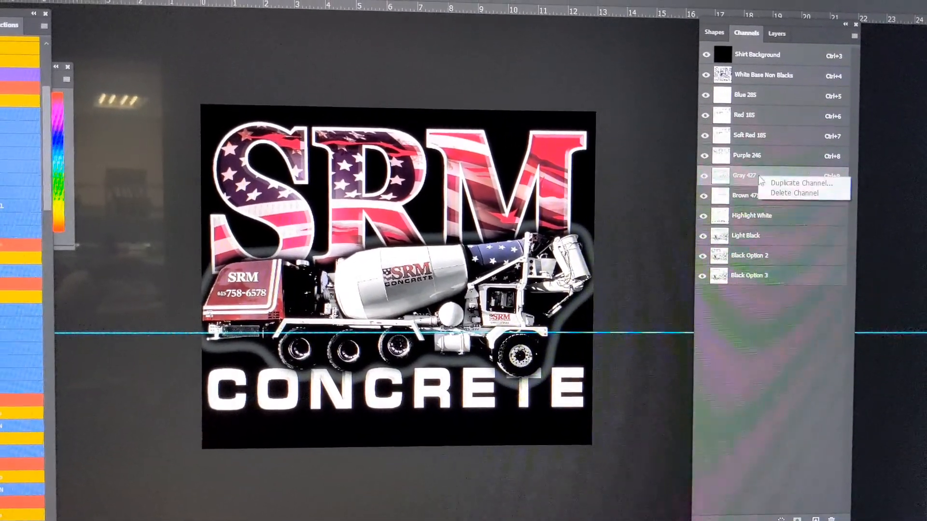
left_click(793, 193)
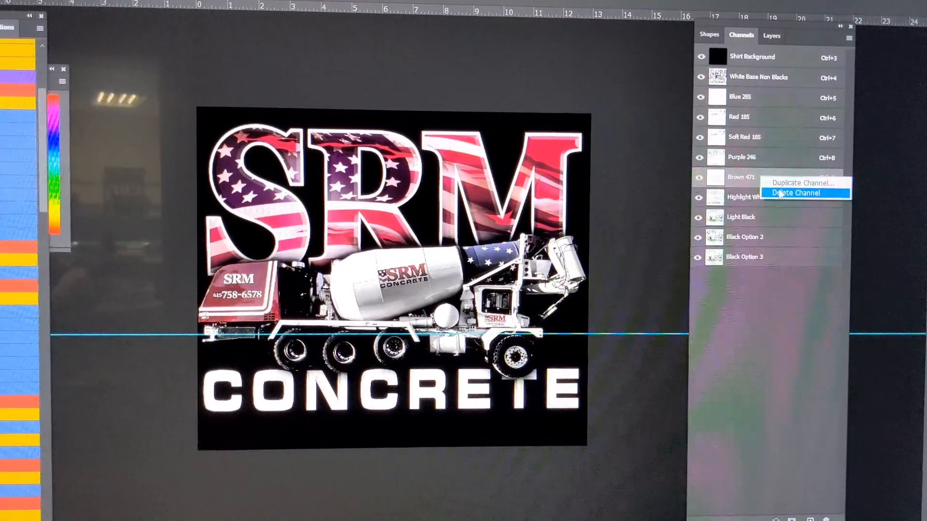
left_click(795, 192)
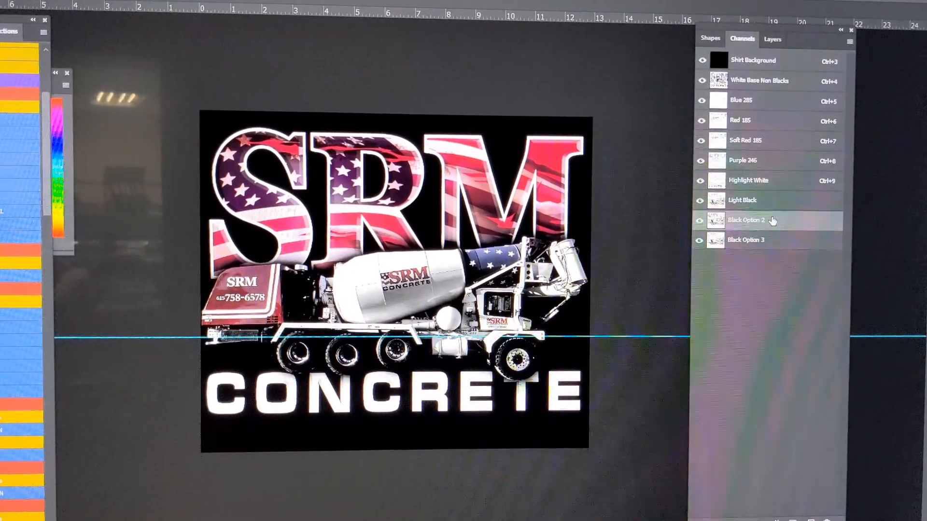
right_click(746, 220)
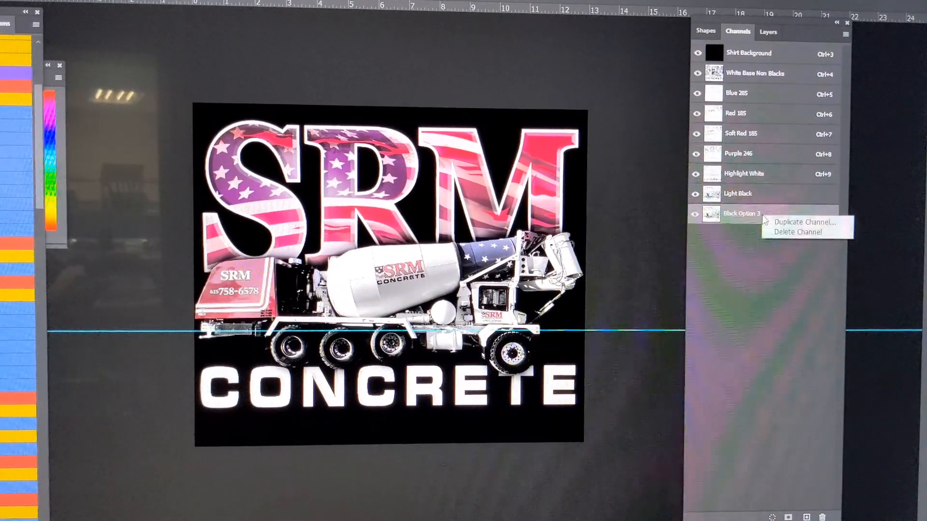
left_click(797, 232)
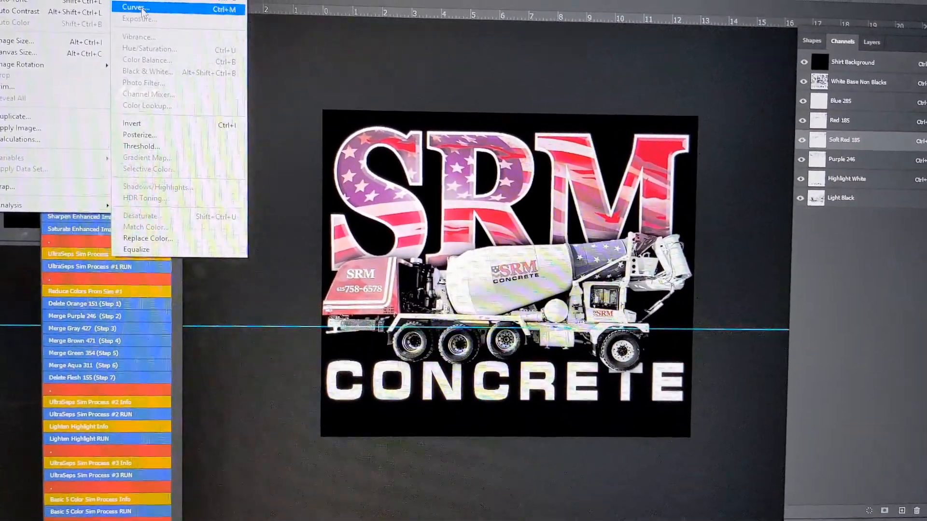
Apply a Curves adjustment from the Image menu to the red tones
left_click(137, 7)
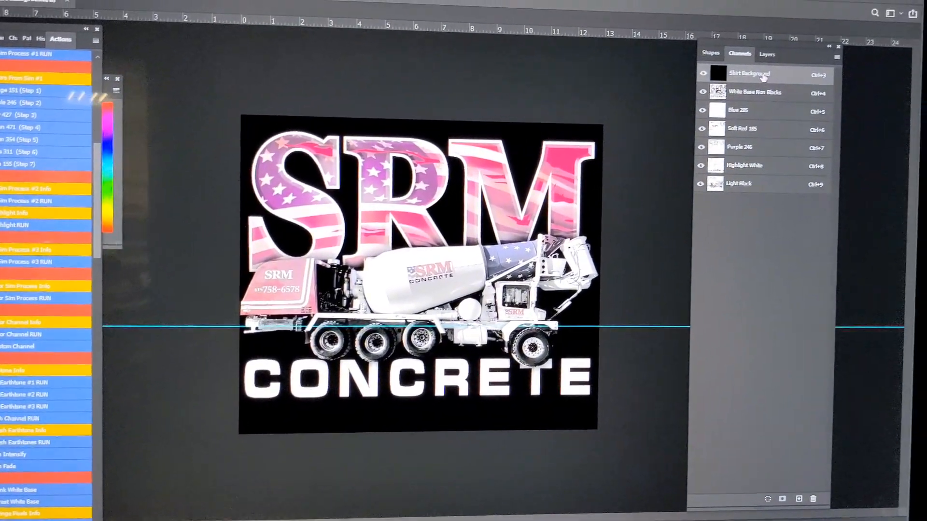
Delete the Shirt Background channel and confirm, leaving six spot channels
left_click(813, 498)
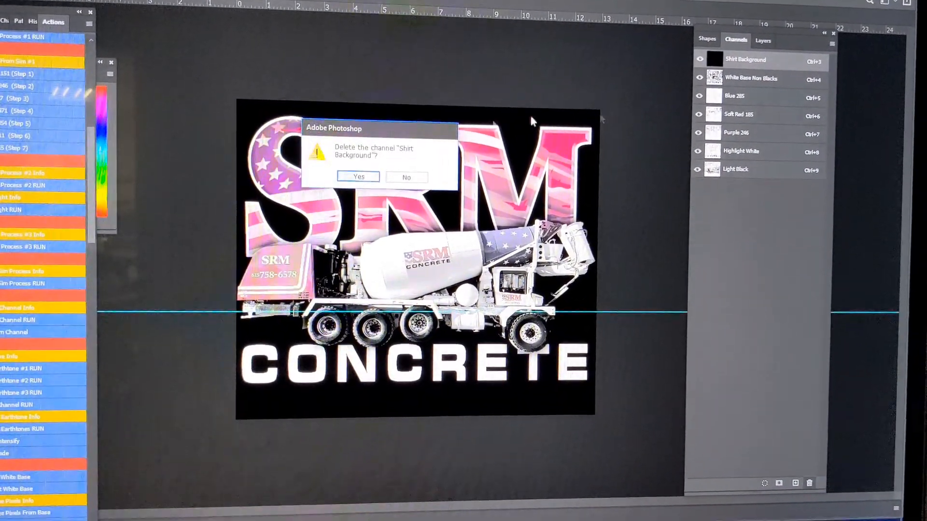
left_click(358, 176)
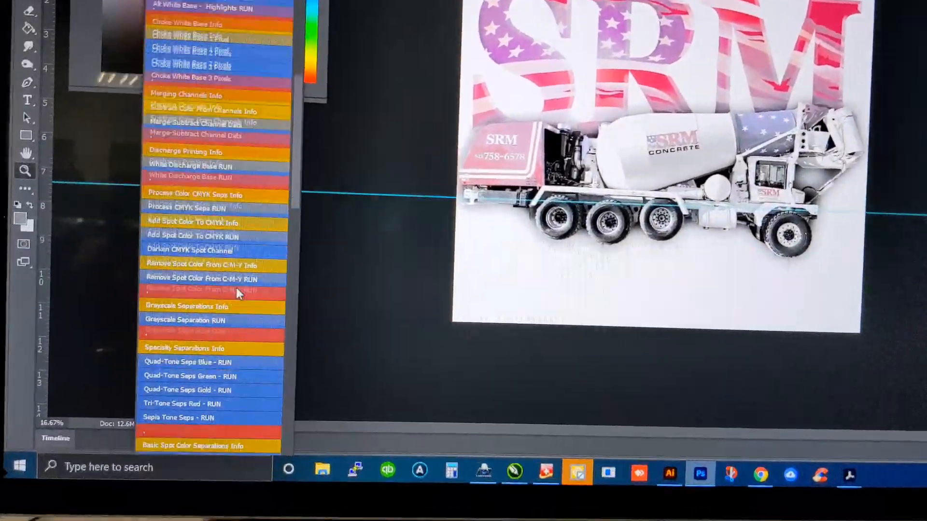
scroll("down", 3)
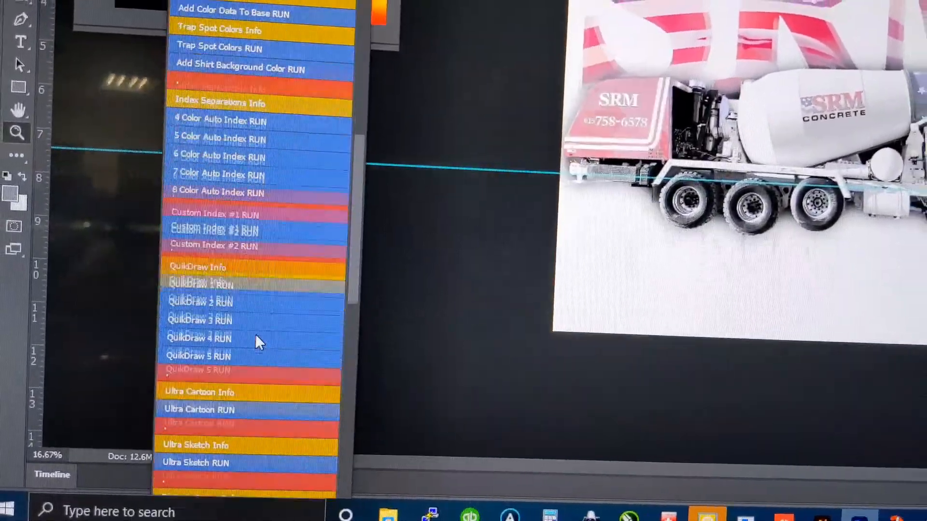
scroll("down", 3)
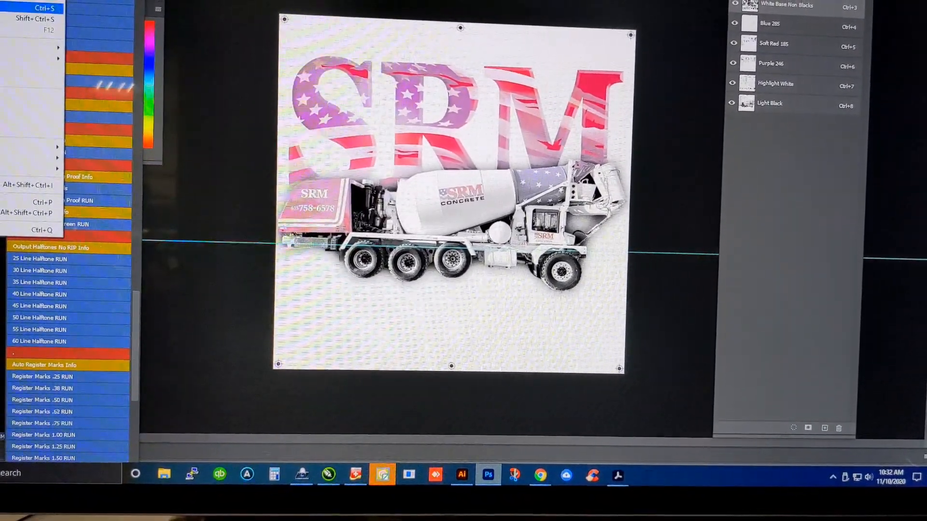
Save as Photoshop DCS 2.0 EPS using Multiple File DCS with no composite
left_click(33, 8)
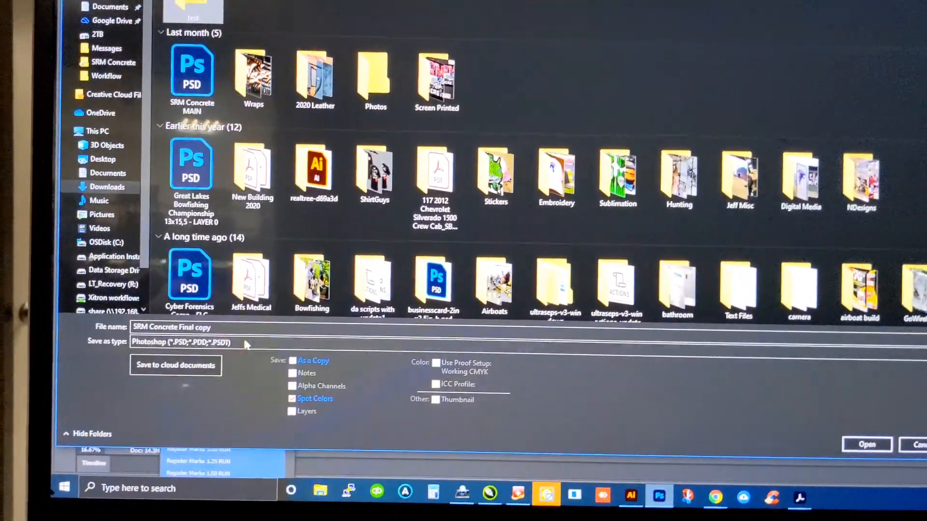
left_click(182, 342)
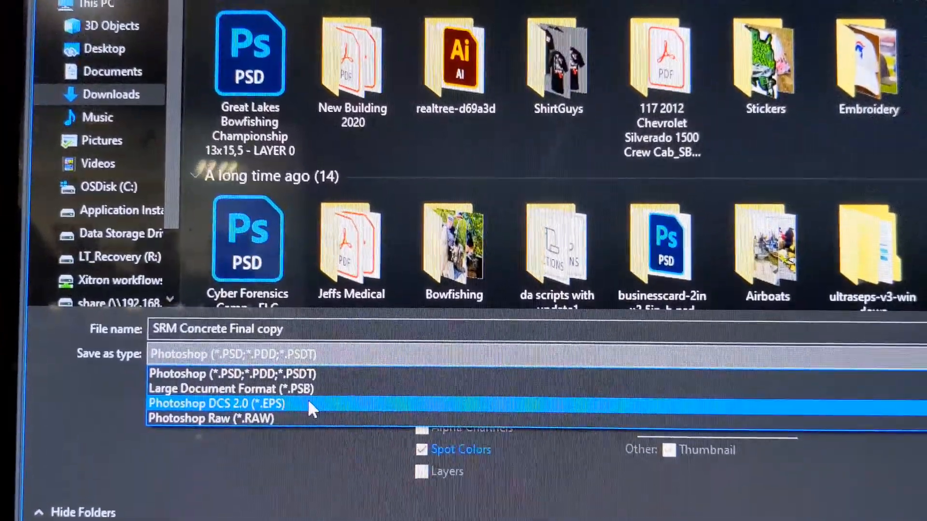
left_click(203, 404)
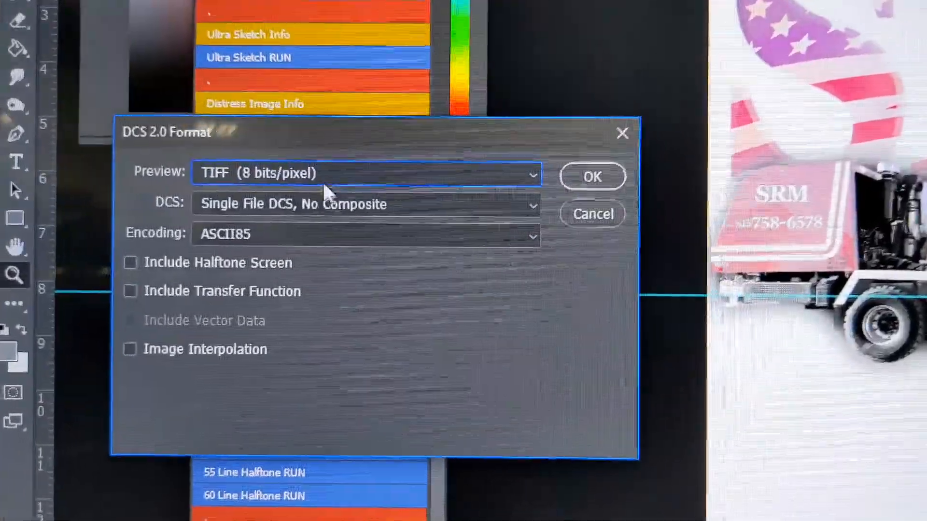
left_click(365, 203)
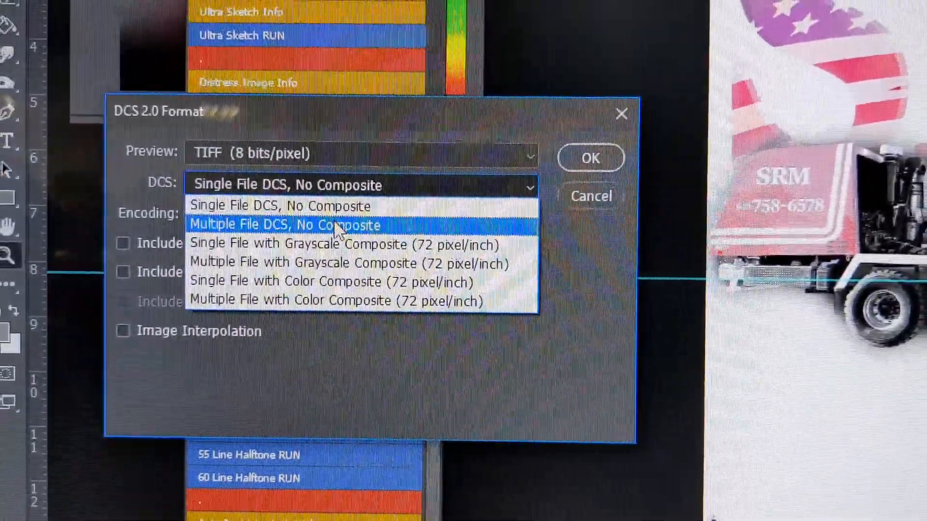
left_click(287, 225)
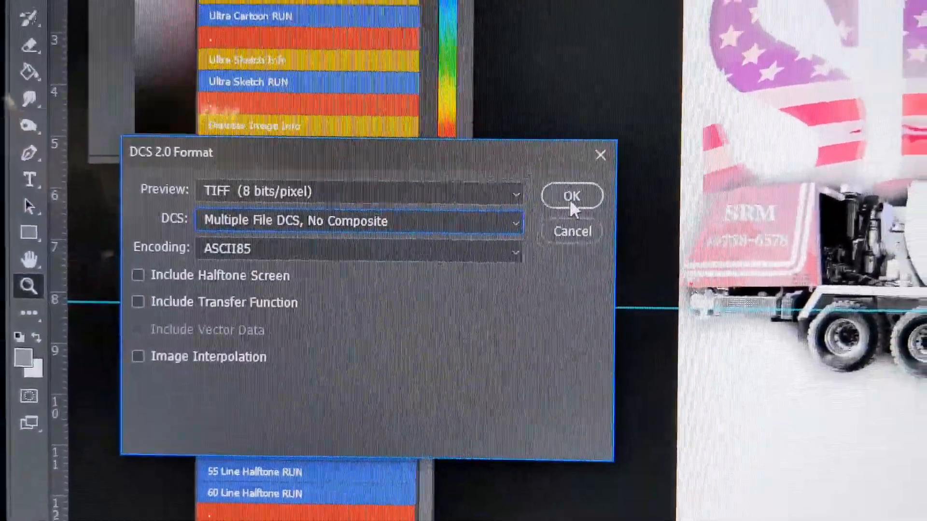
left_click(571, 195)
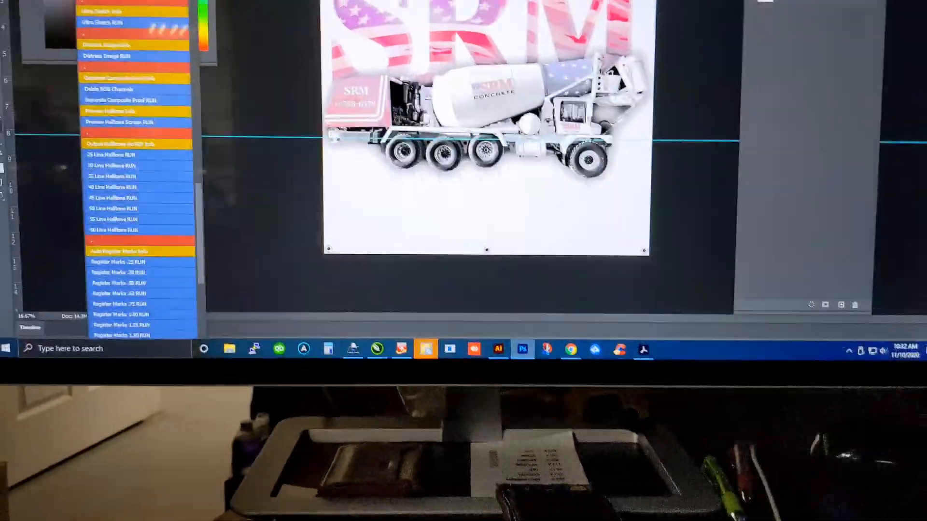
Switch to Illustrator to set up a new 13-inch-wide document
left_click(58, 3)
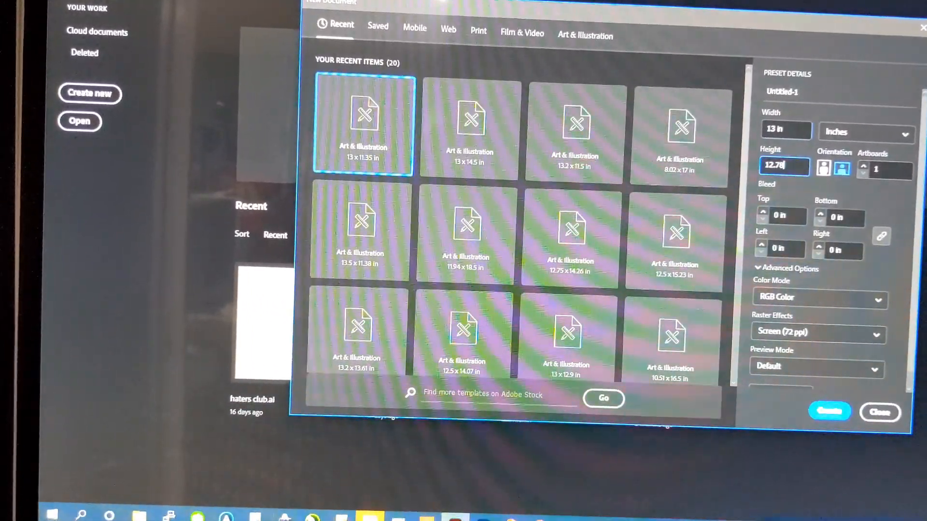
Create the 13-inch document and place the saved DCS EPS truck file onto it
left_click(879, 412)
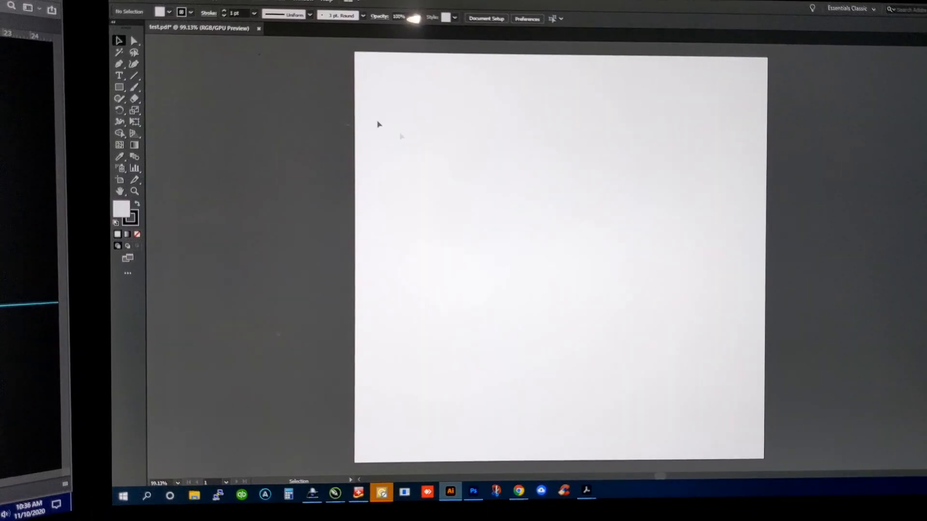
left_click(168, 5)
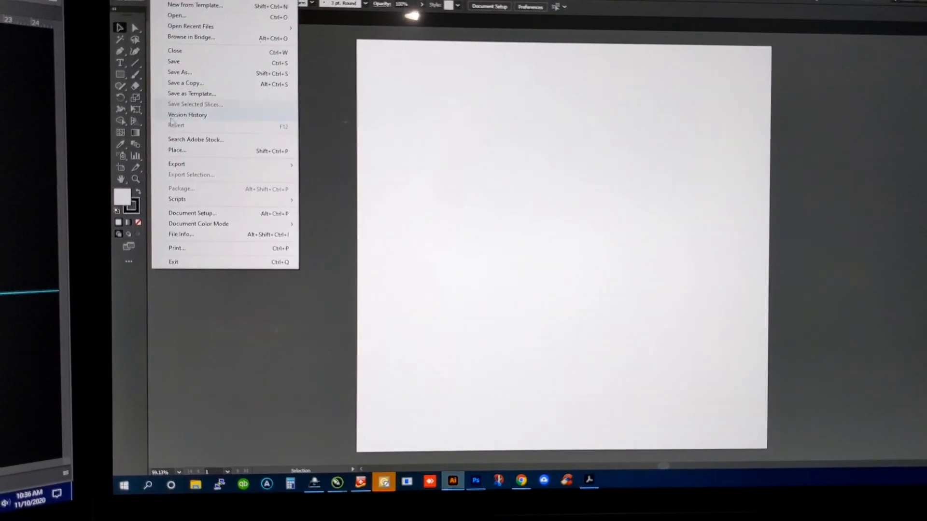
left_click(221, 188)
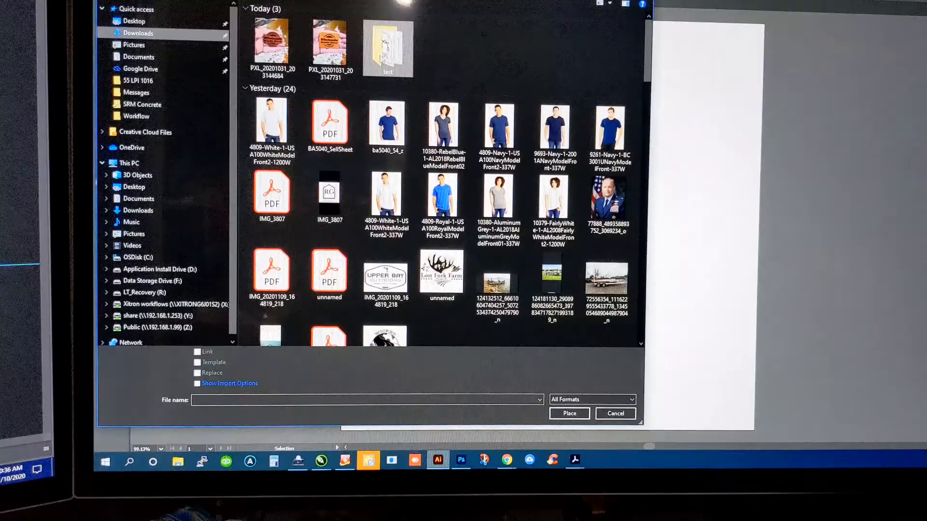
left_click(569, 413)
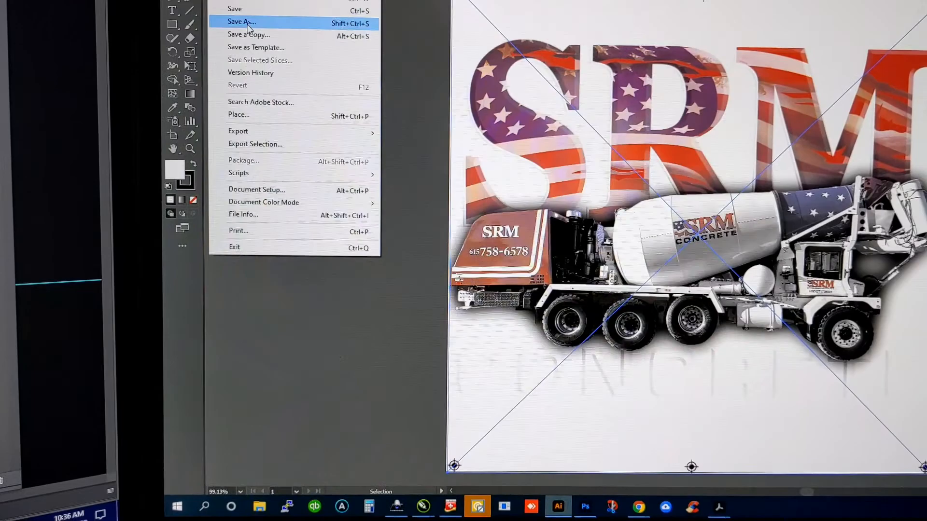
Save the layout as Adobe PDF into the Xitron workflows 55 LPI 1016 folder
left_click(240, 21)
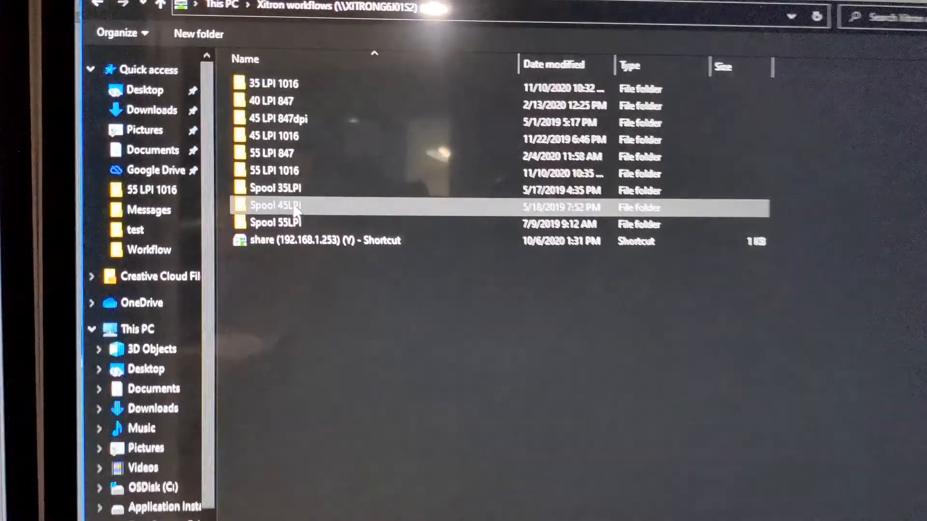
left_click(340, 148)
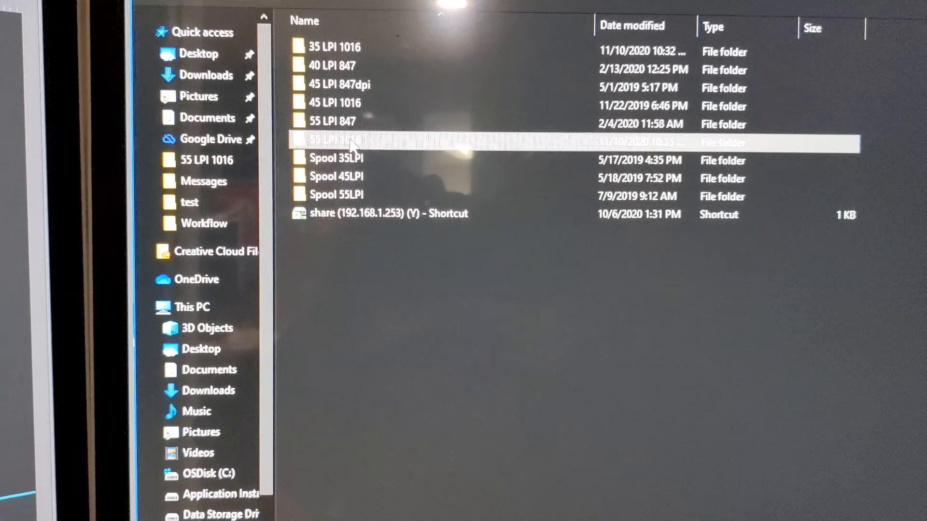
double_click(332, 141)
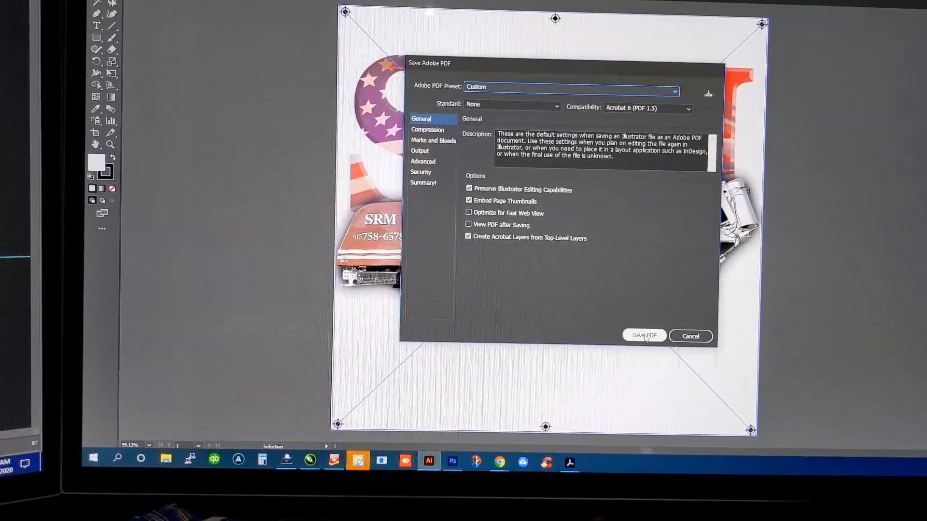
left_click(643, 336)
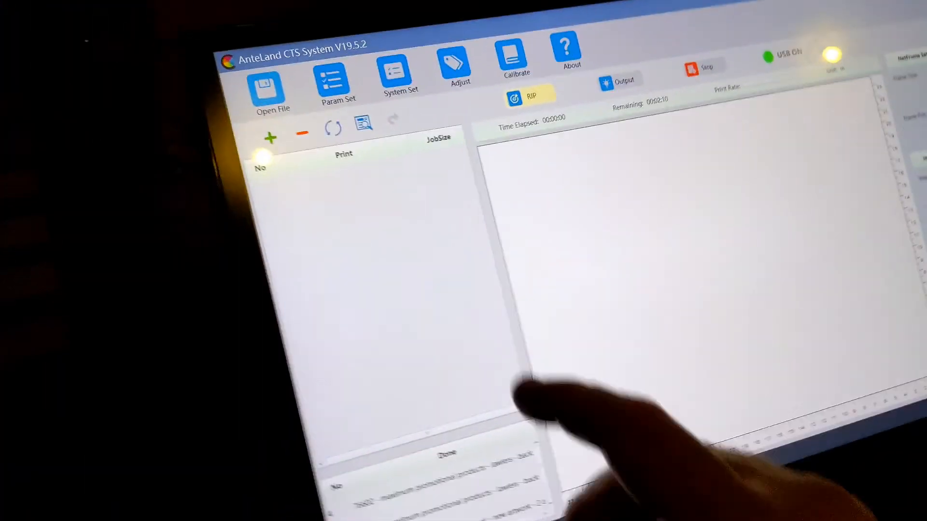
Open the AnteLand CTS file browser to load the test.pdf separation files
left_click(272, 87)
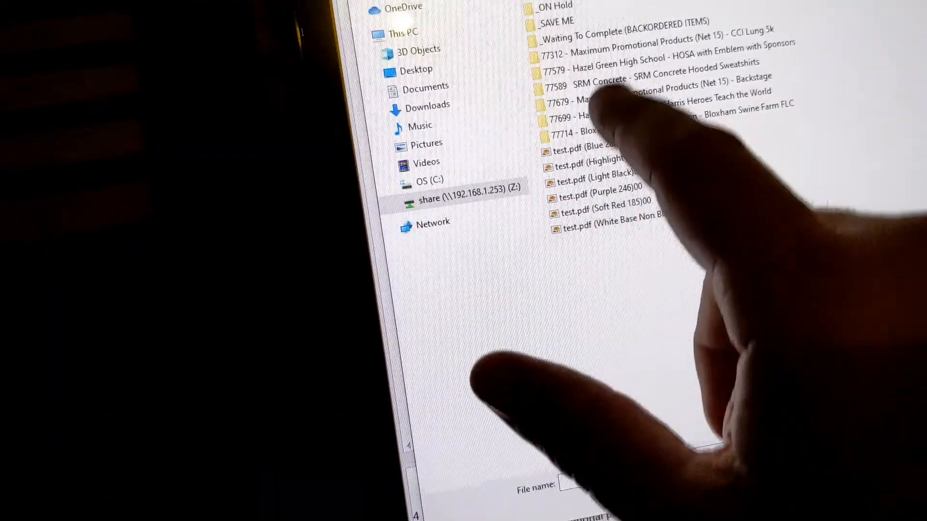